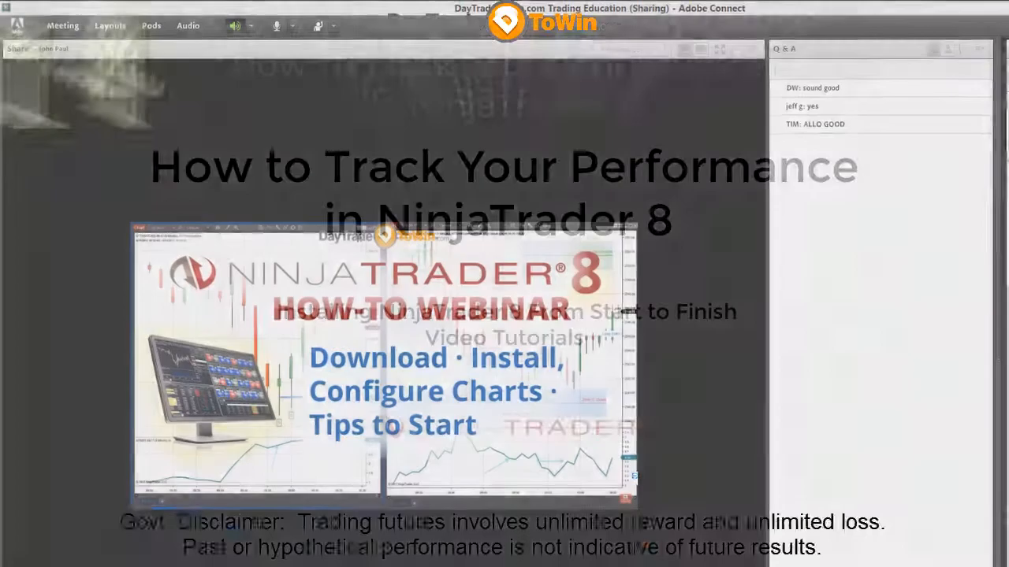
Create a Trade Performance window from the Control Center's New menu
left_click(233, 76)
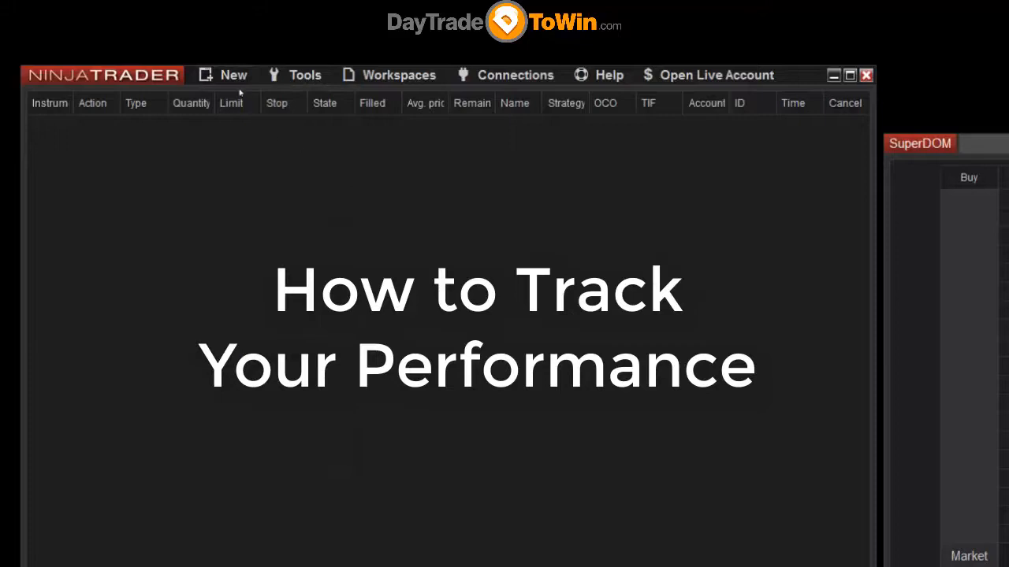
left_click(234, 76)
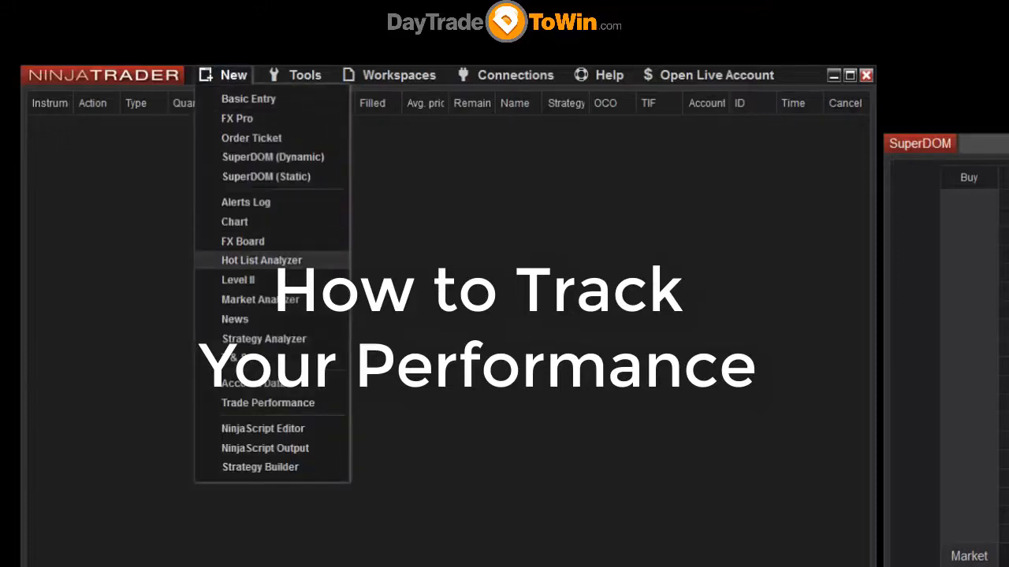
mouse_move(268, 403)
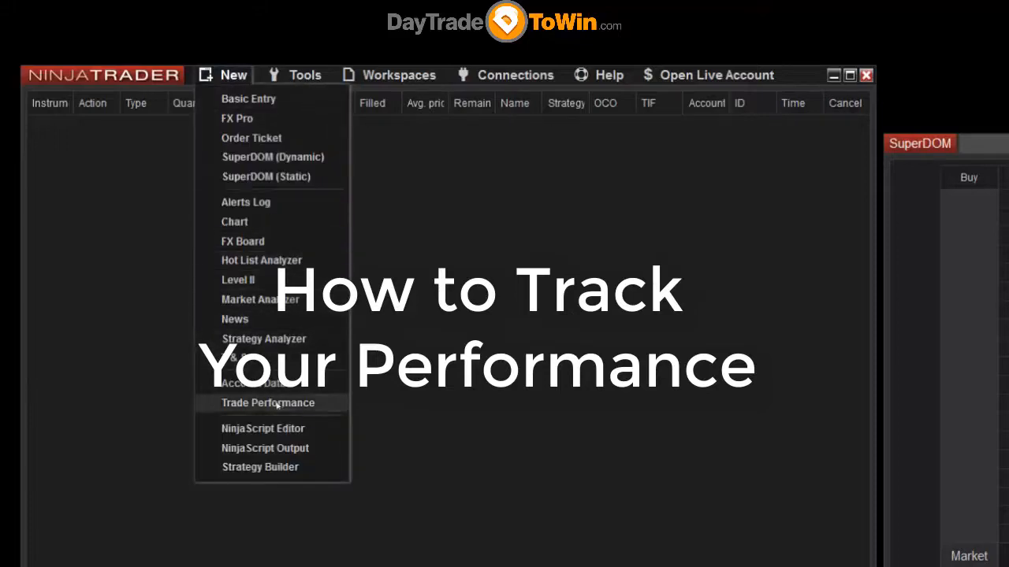
left_click(268, 404)
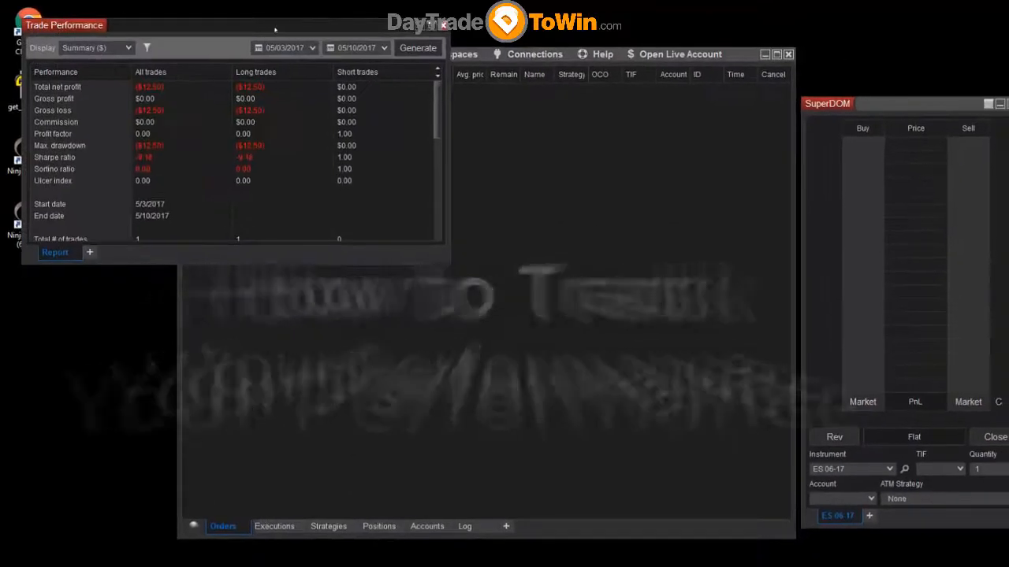
left_click(331, 54)
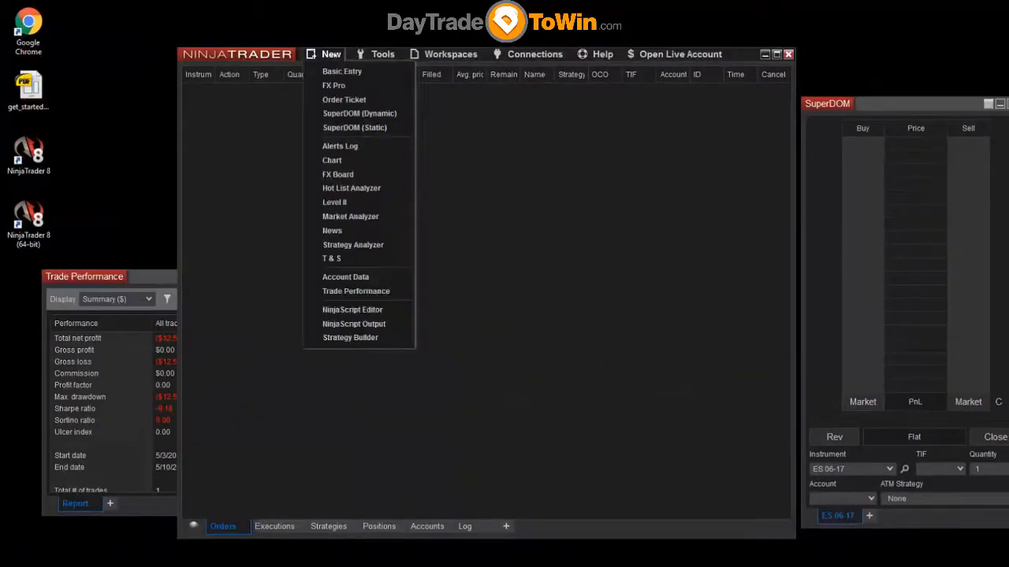
left_click(331, 53)
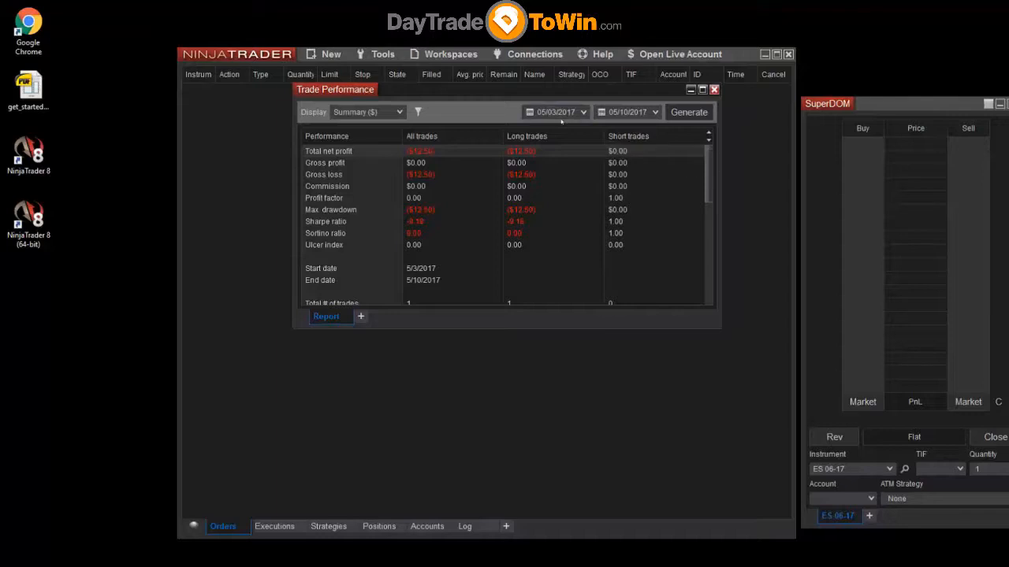
Review the Summary display for the 05/03/2017–05/10/2017 date range
scroll("down", 3)
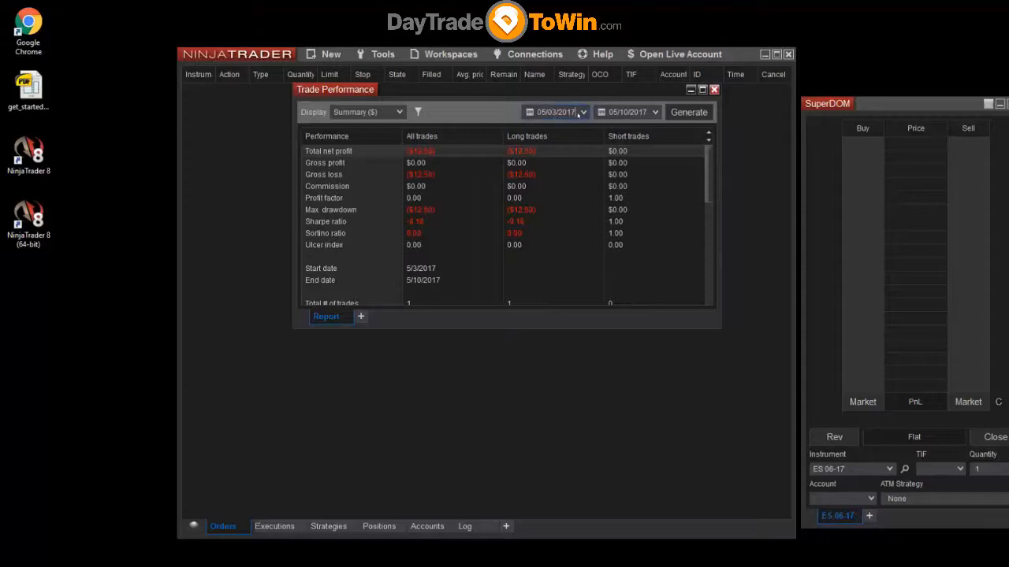
left_click(583, 112)
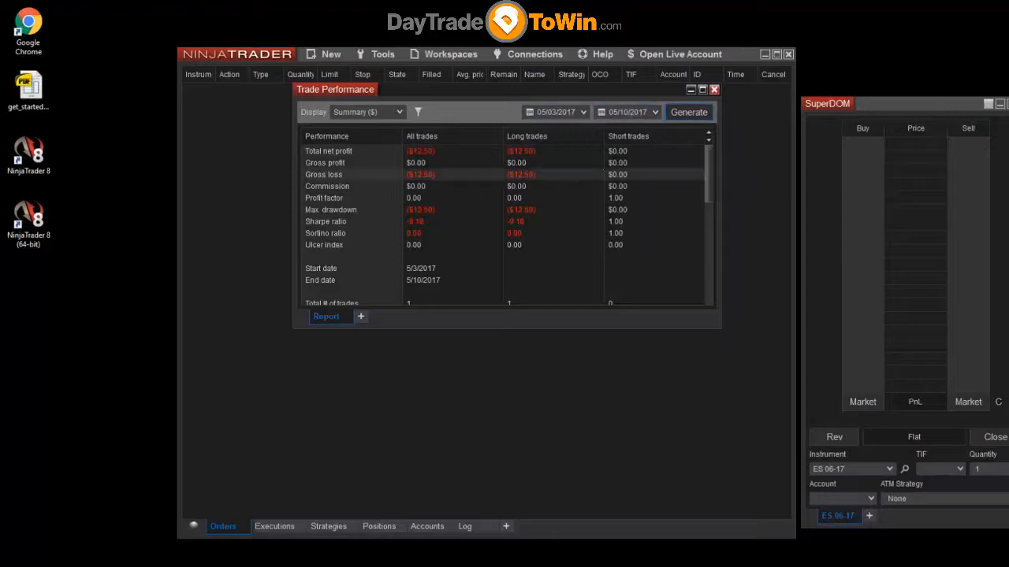
Scroll through the extended trade statistics, then close the Trade Performance window
scroll("down", 3)
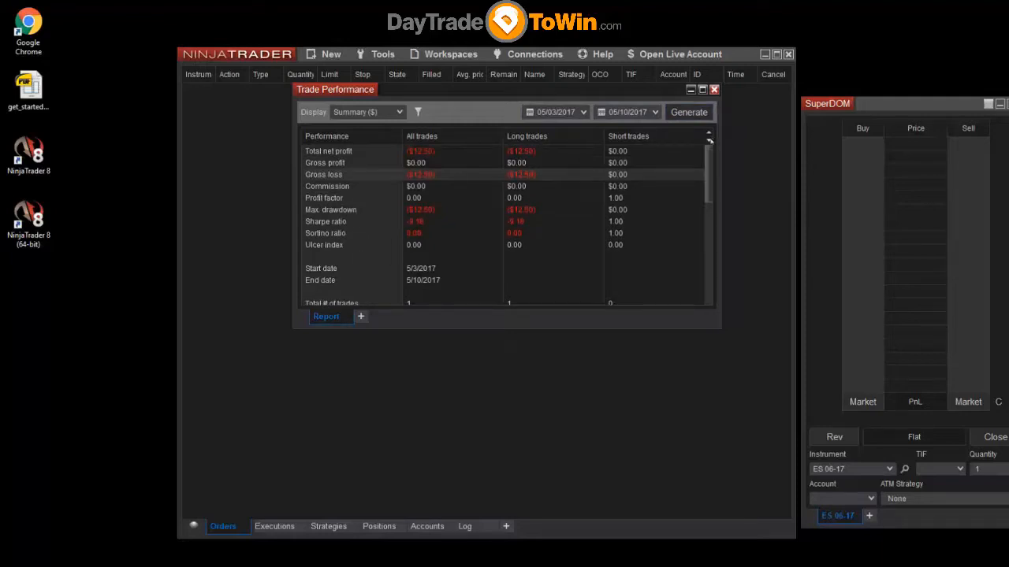
scroll("down", 3)
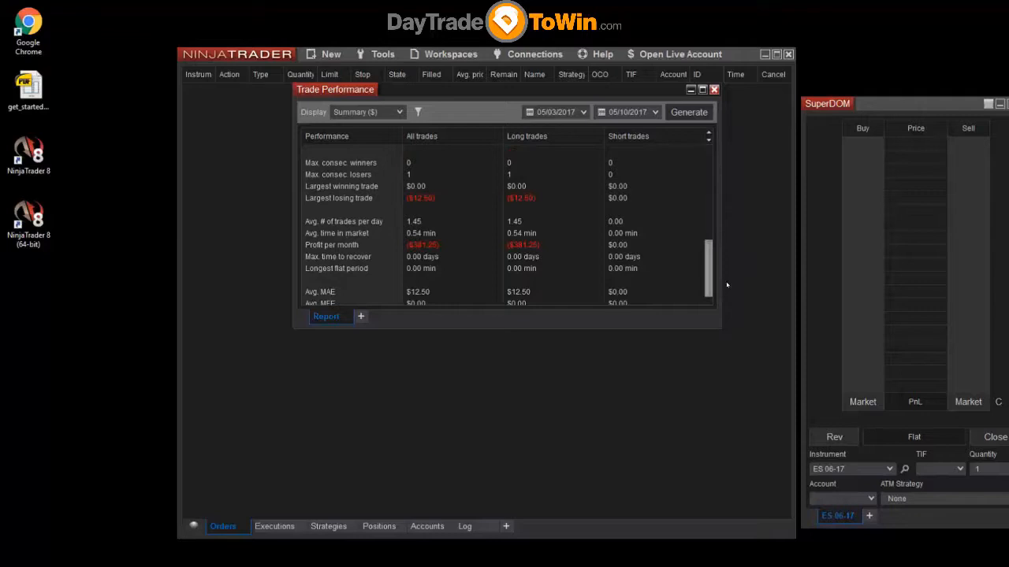
scroll("up", 3)
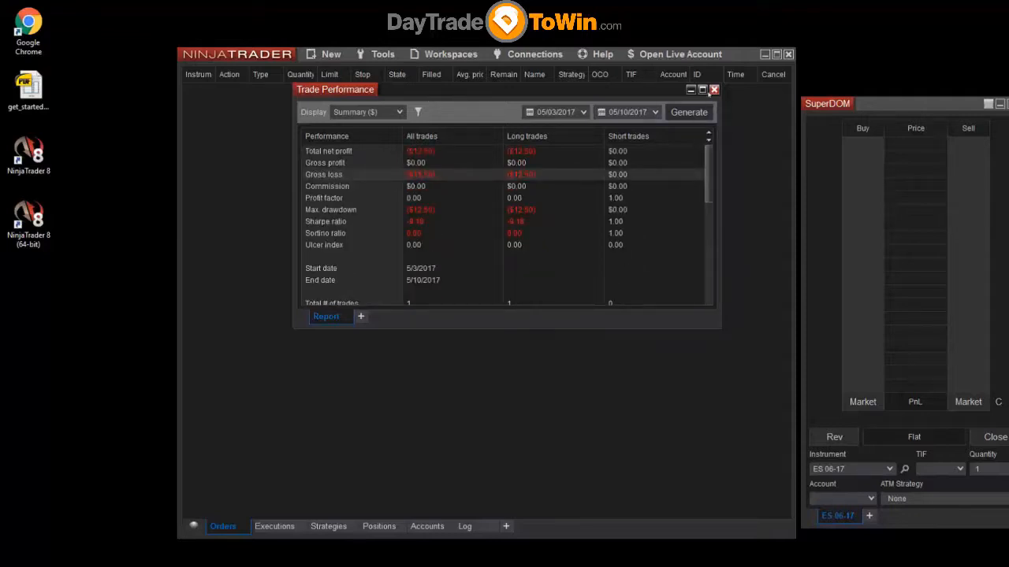
left_click(714, 88)
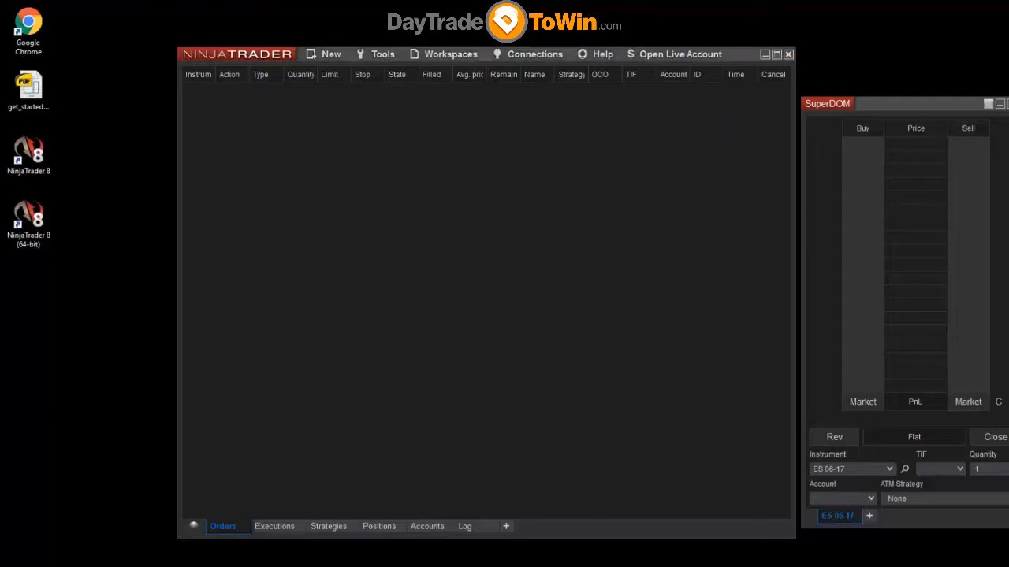